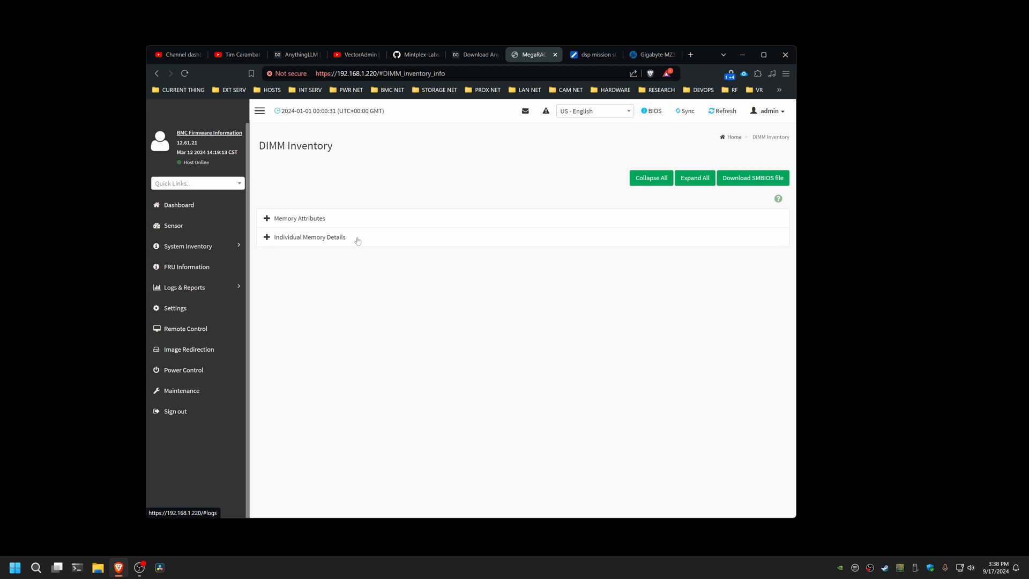
- Expand Memory Attributes (384 GB, 6 of 16 slots) and the Individual Memory Details list
{"action": "left_click", "coordinate": [294, 218]}
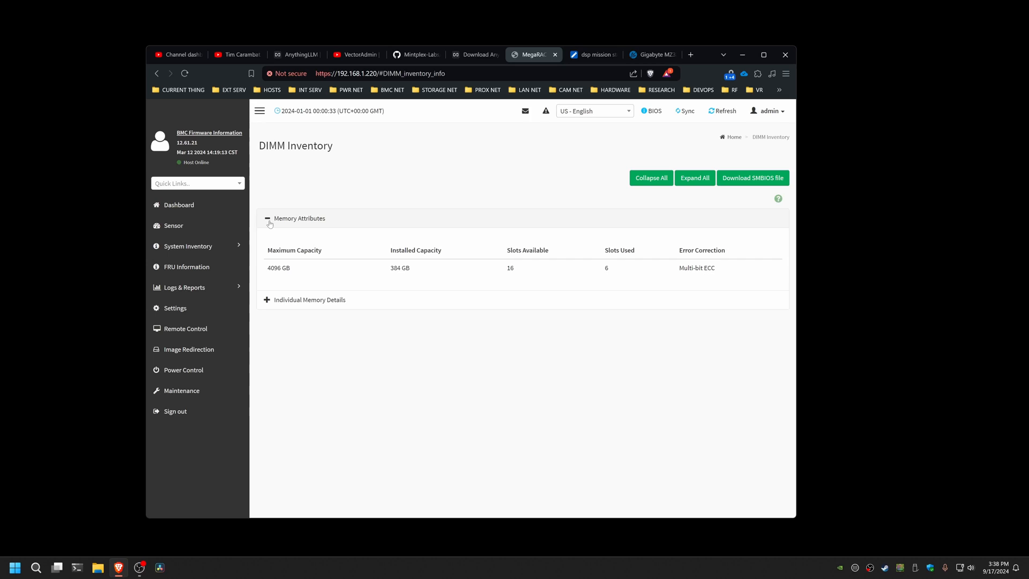
{"action": "mouse_move", "coordinate": [567, 267]}
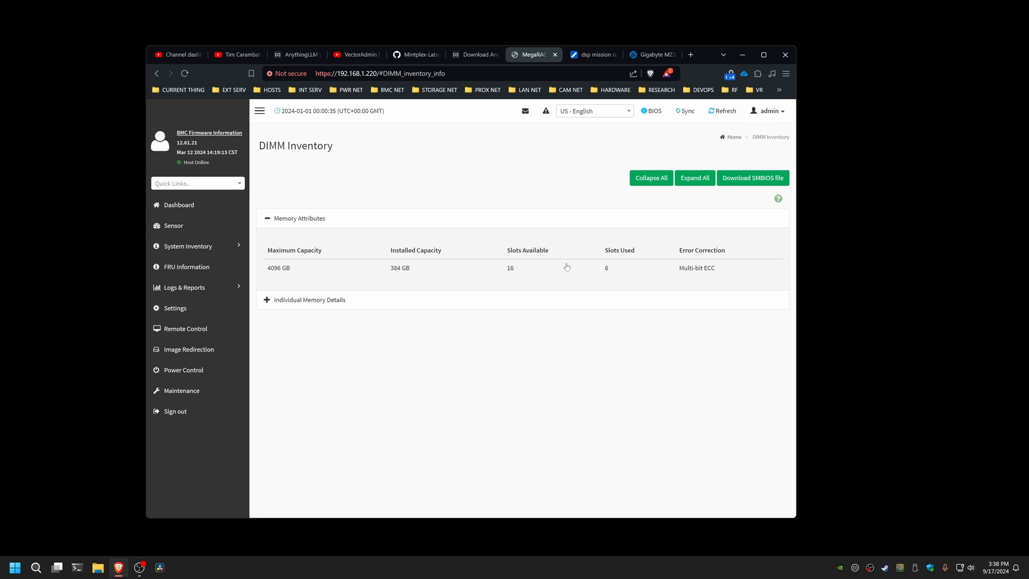
{"action": "mouse_move", "coordinate": [275, 272]}
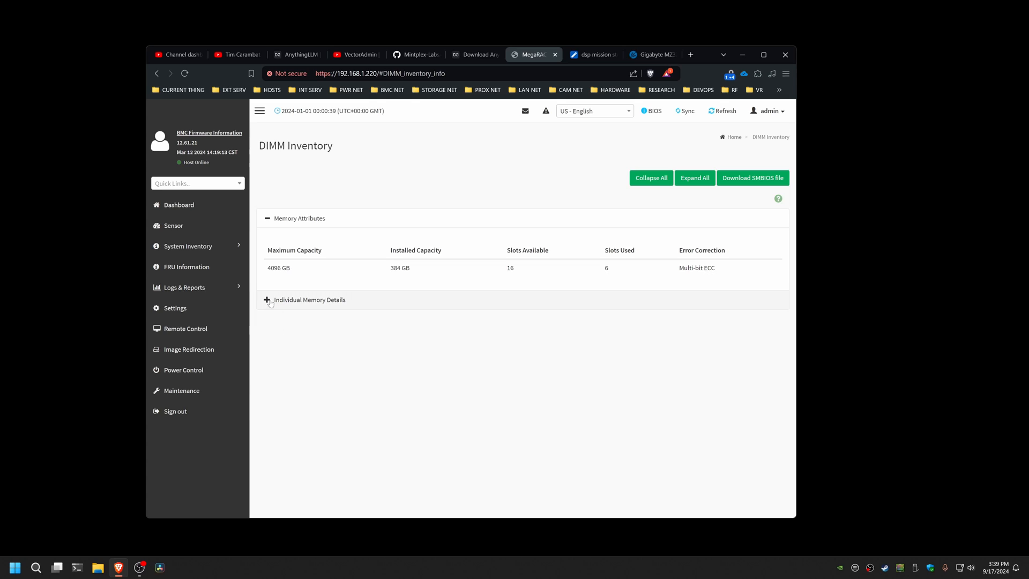
{"action": "left_click", "coordinate": [267, 300]}
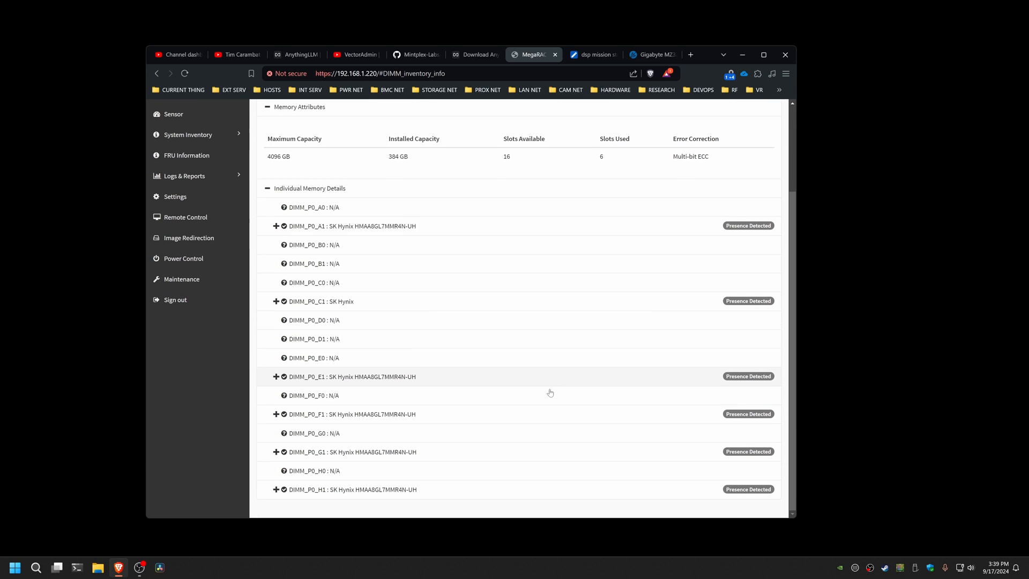
{"action": "mouse_move", "coordinate": [319, 272]}
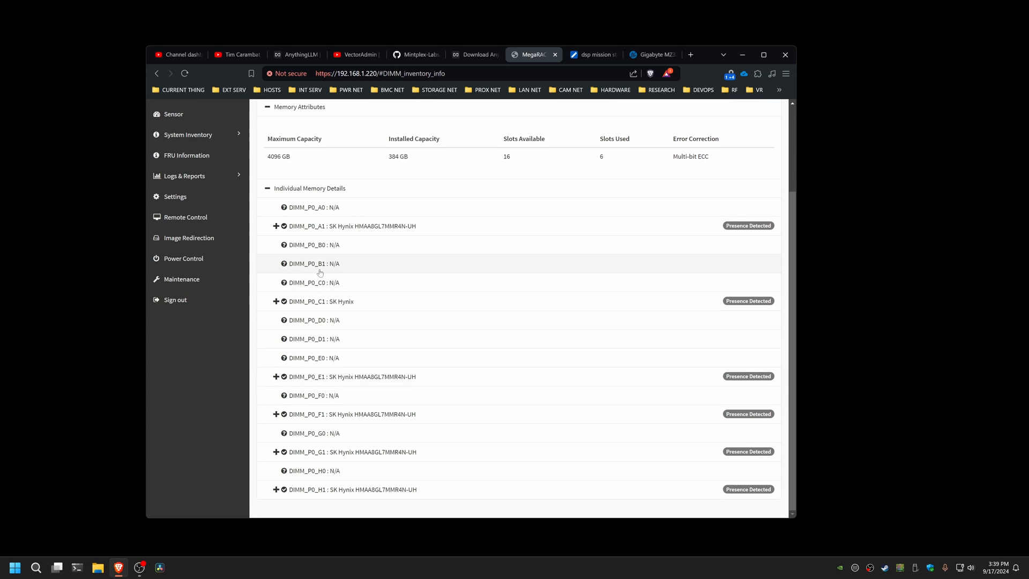
{"action": "mouse_move", "coordinate": [337, 271]}
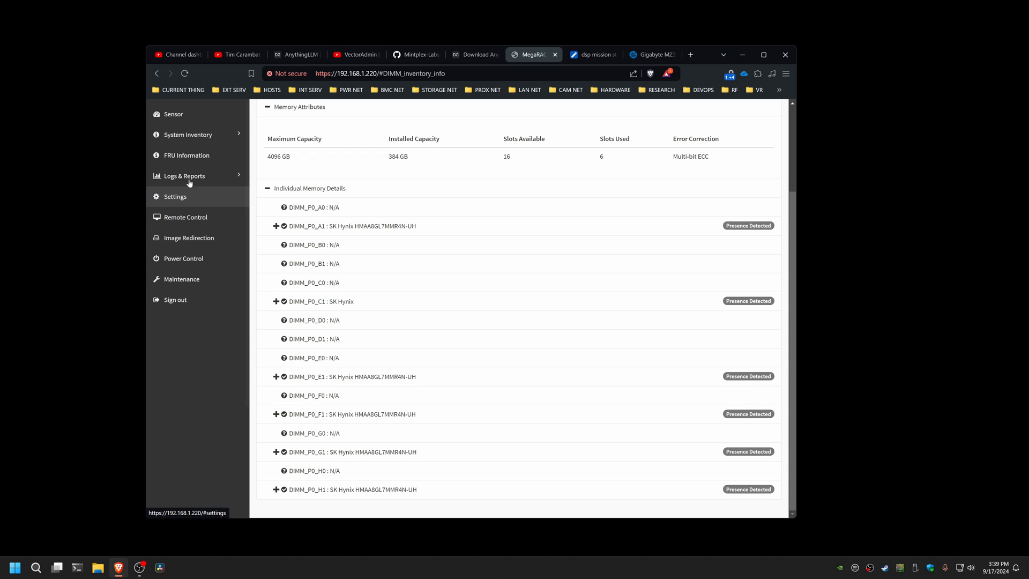
- Launch the H5Viewer remote KVM console via Power Control and Remote Control
{"action": "left_click", "coordinate": [186, 258]}
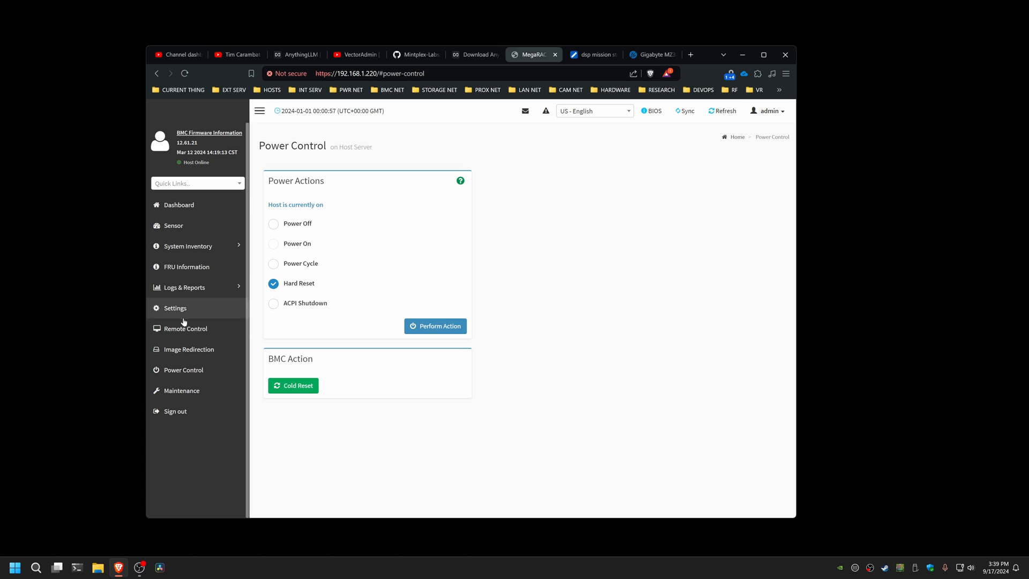
{"action": "left_click", "coordinate": [184, 328]}
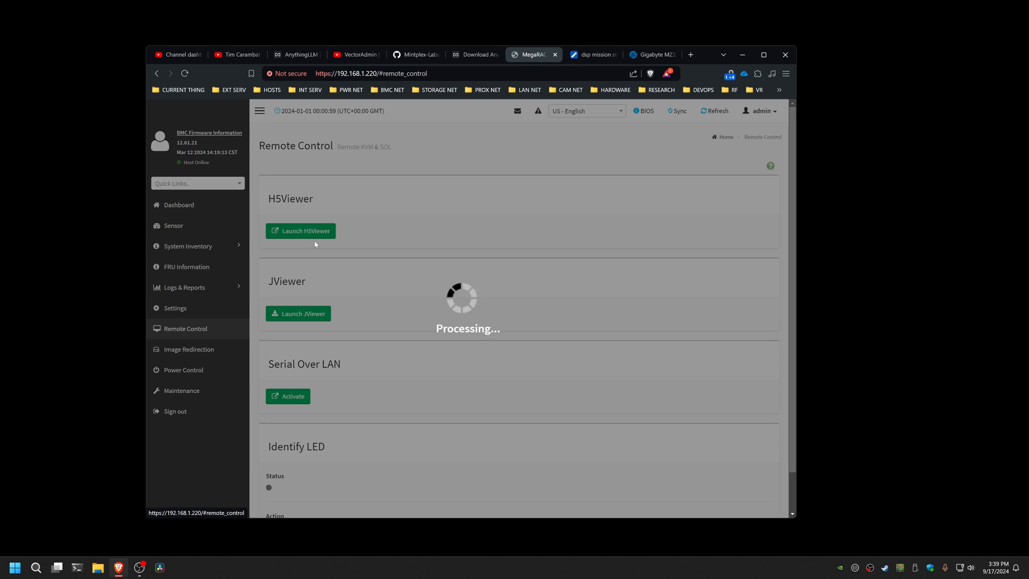
{"action": "left_click", "coordinate": [300, 231]}
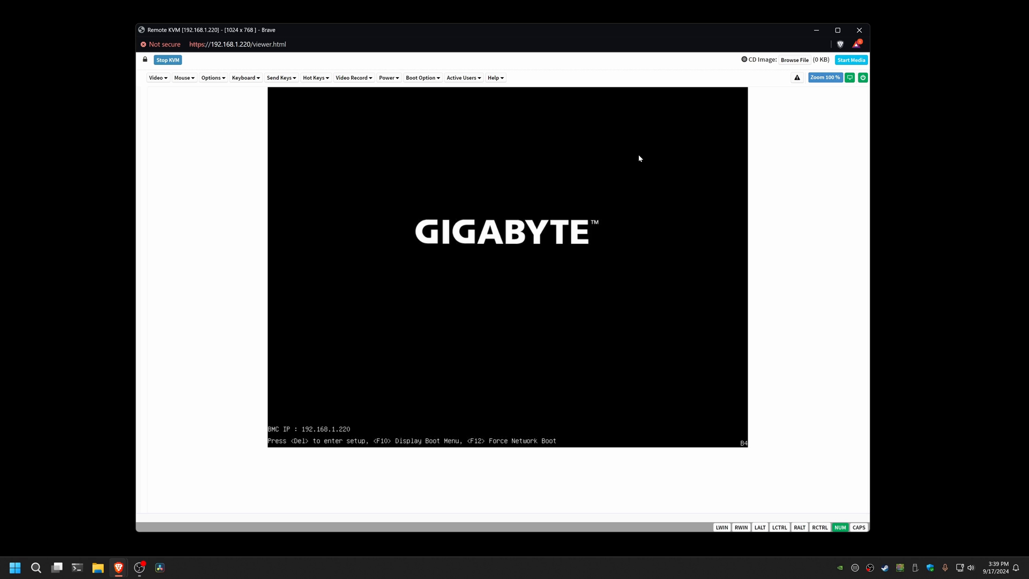
- Press Del during the GIGABYTE POST screen to enter Aptio BIOS setup
{"action": "key", "text": "delete"}
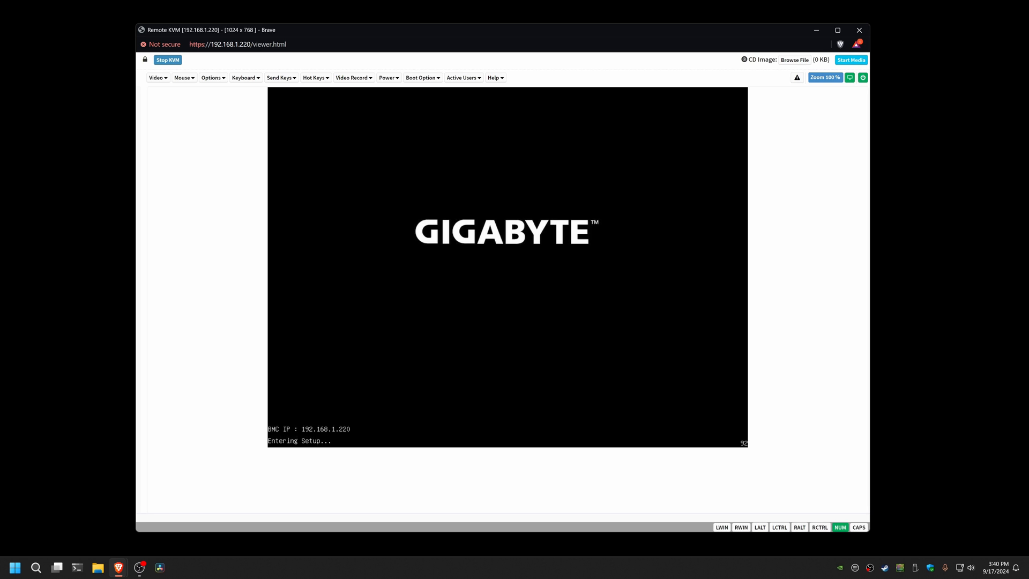
{"action": "mouse_move", "coordinate": [469, 273]}
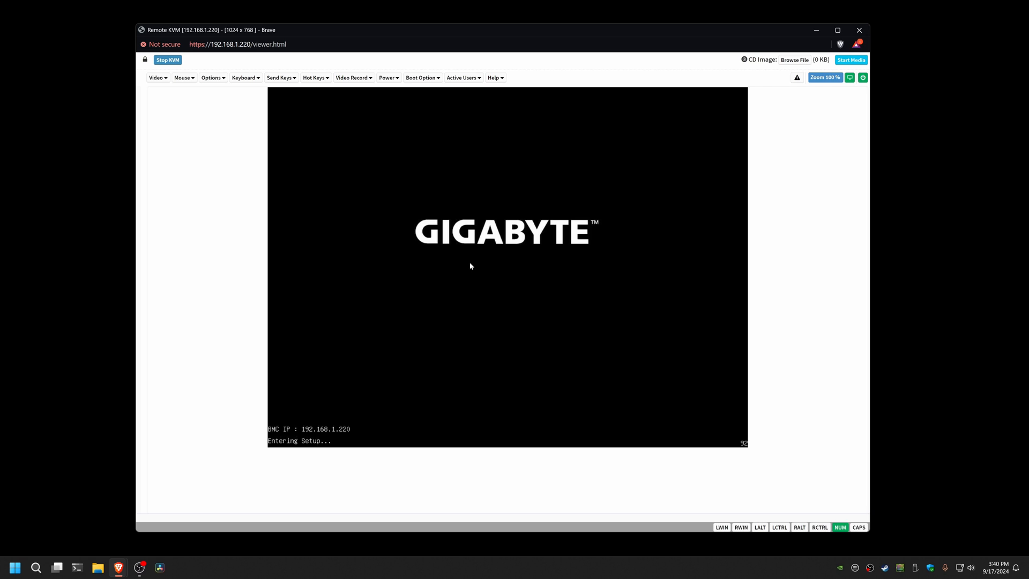
{"action": "mouse_move", "coordinate": [493, 281]}
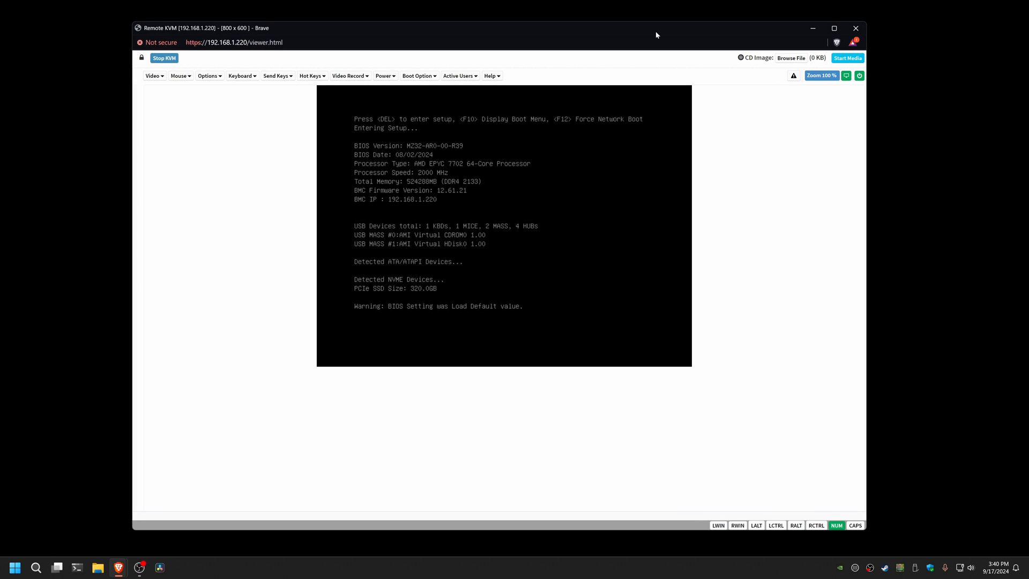
{"action": "mouse_move", "coordinate": [438, 181]}
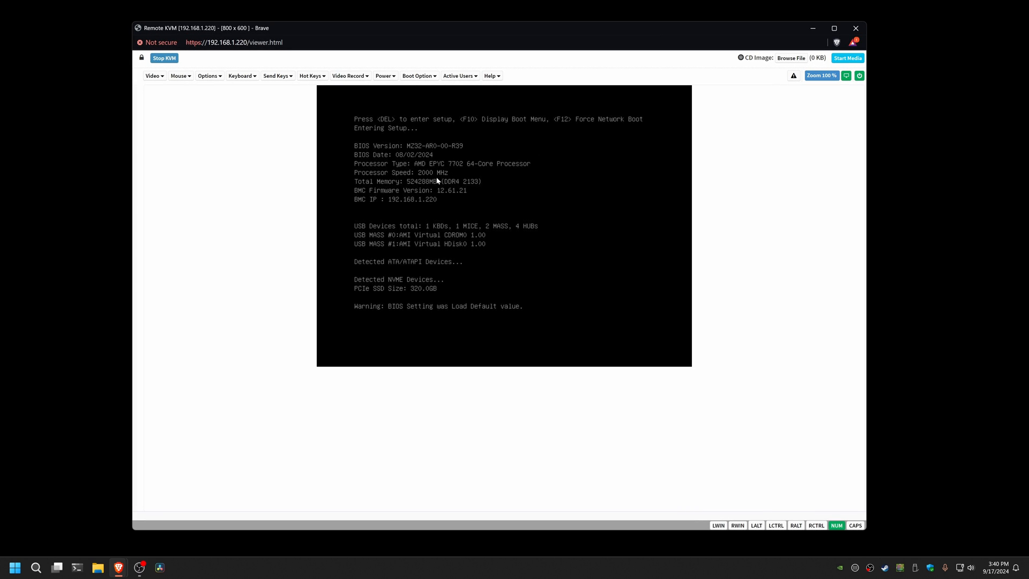
{"action": "mouse_move", "coordinate": [415, 186]}
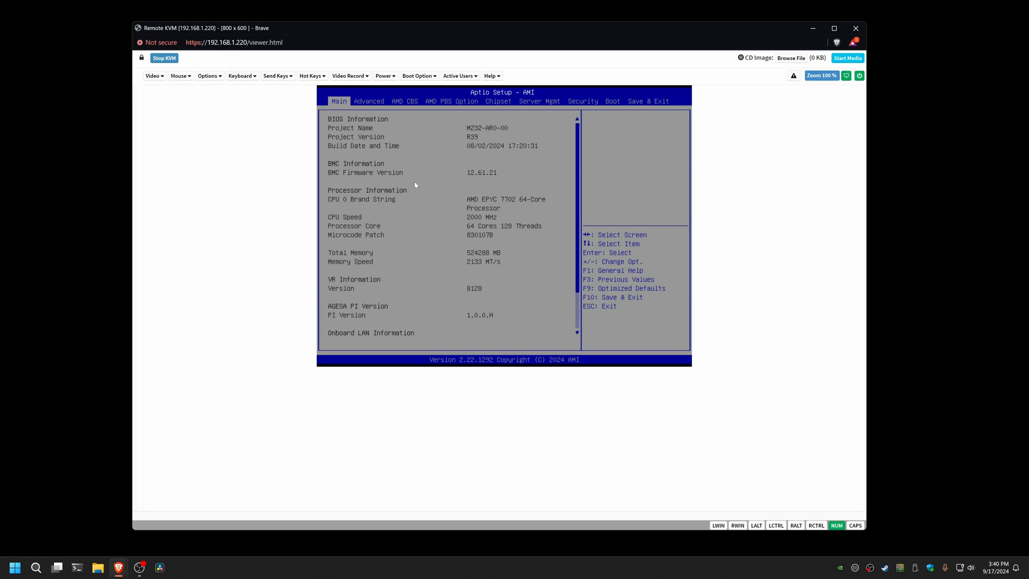
- Open CPU Configuration and the CPU 0 memory configuration status page
{"action": "left_click", "coordinate": [368, 101]}
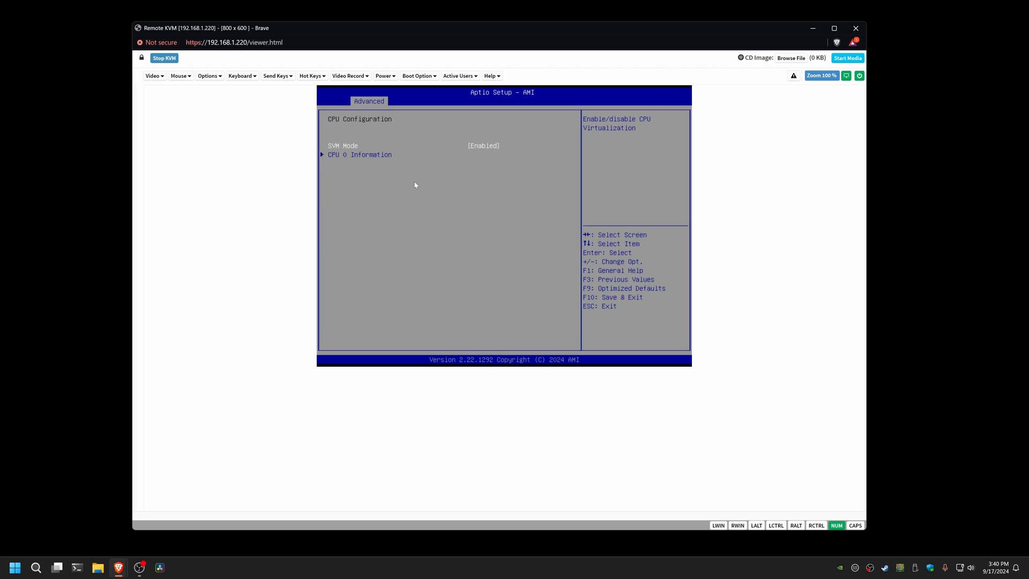
{"action": "left_click", "coordinate": [360, 155]}
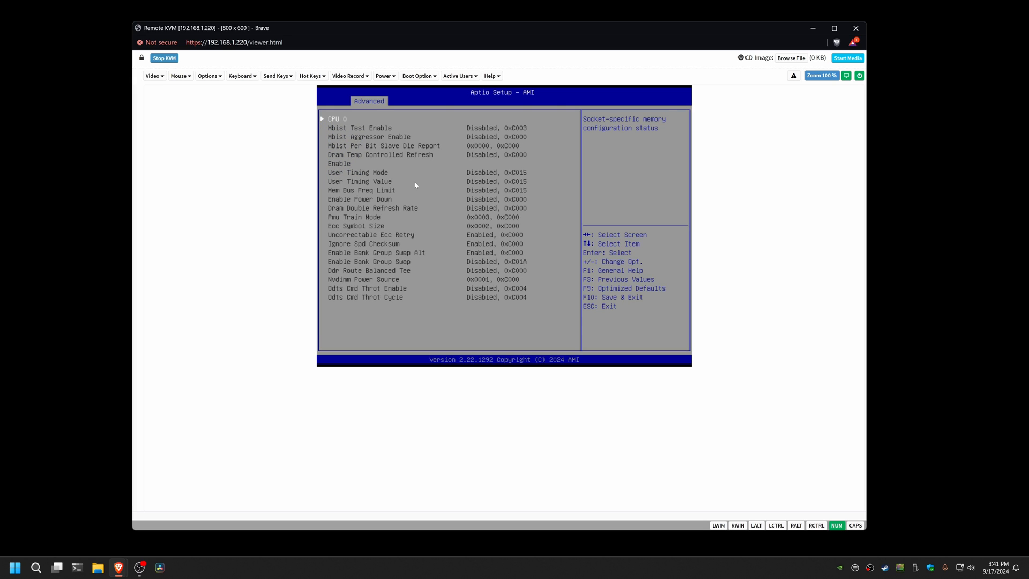
- View the BIOS Boot tab, then the Save & Exit options
{"action": "left_click", "coordinate": [612, 102]}
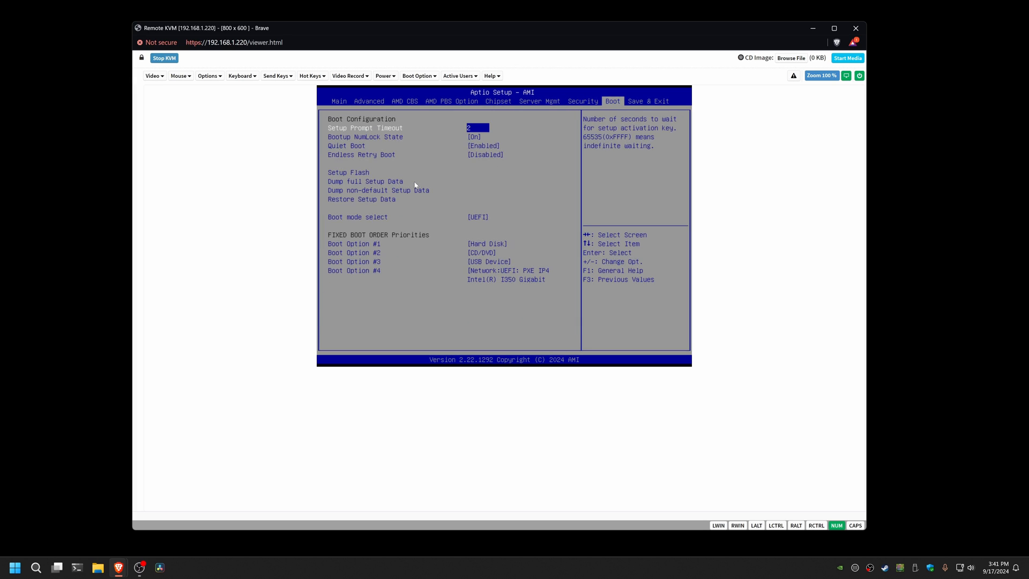
{"action": "left_click", "coordinate": [648, 100]}
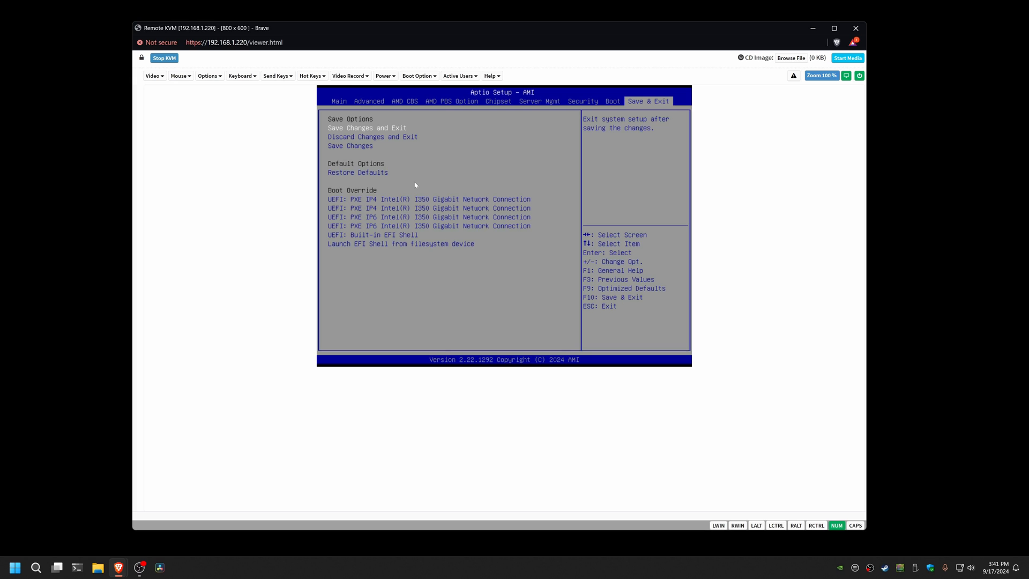
{"action": "mouse_move", "coordinate": [160, 269]}
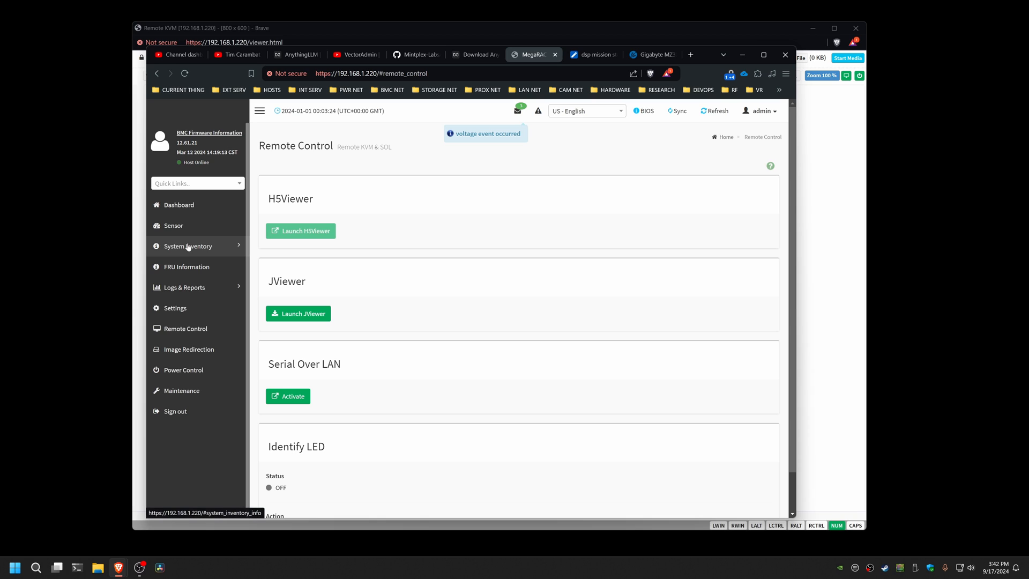
- Open DIMM Inventory, expand both sections, and scroll through 512 GB across 8 slots
{"action": "left_click", "coordinate": [190, 245]}
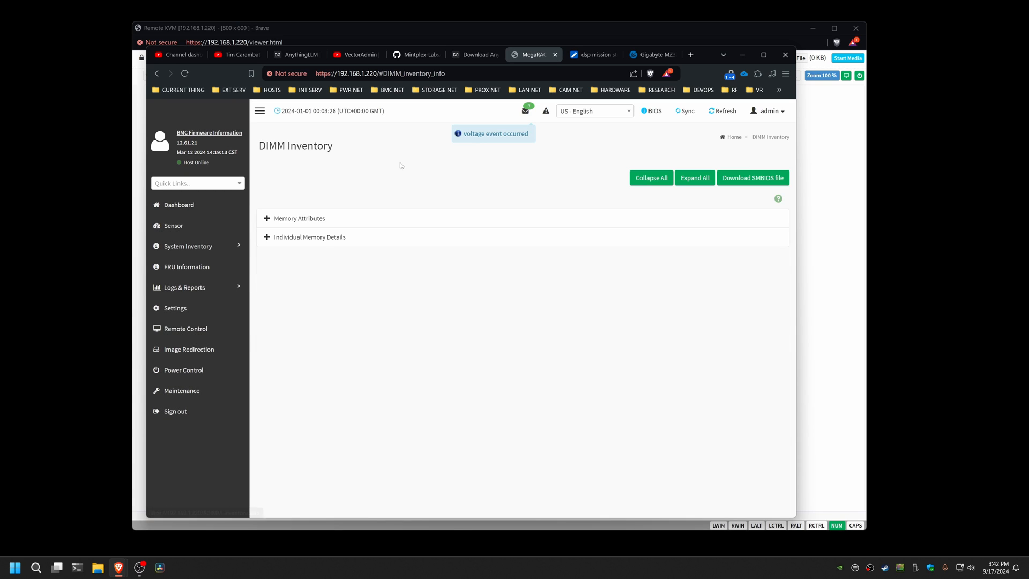
{"action": "left_click", "coordinate": [268, 218]}
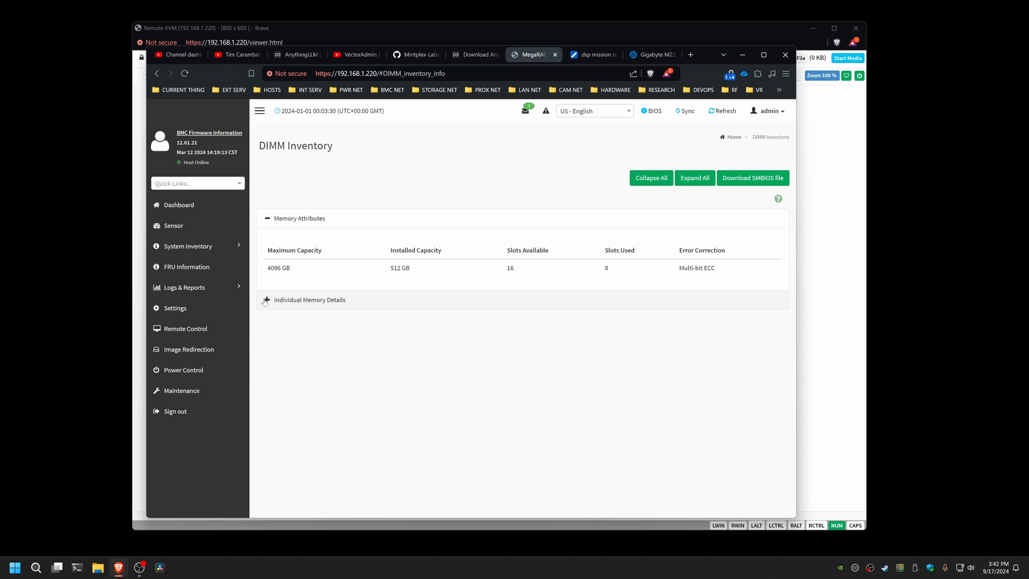
{"action": "left_click", "coordinate": [266, 300]}
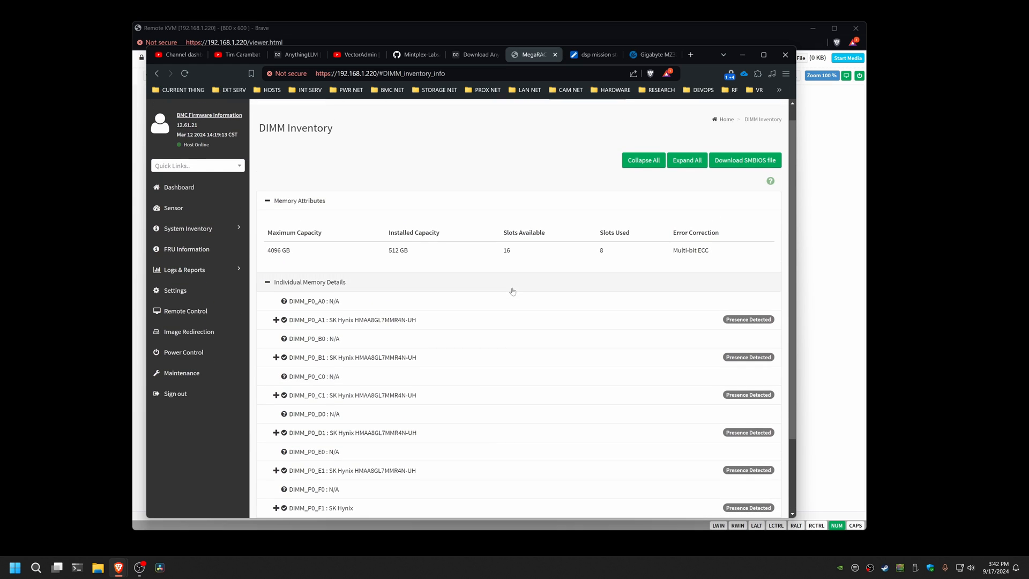
{"action": "scroll", "scroll_direction": "down", "scroll_amount": 3}
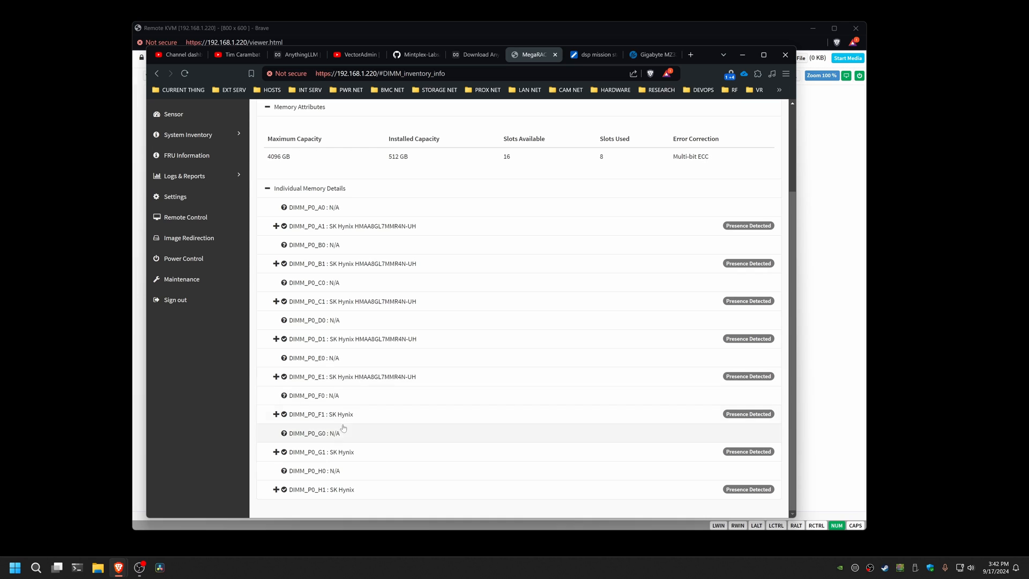
{"action": "mouse_move", "coordinate": [371, 432]}
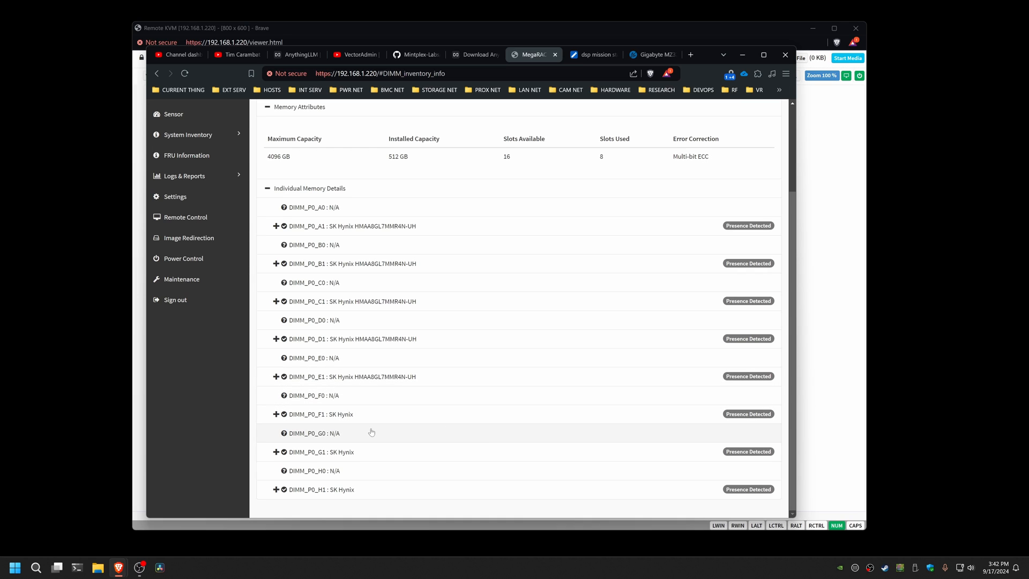
{"action": "scroll", "scroll_direction": "up", "scroll_amount": 3}
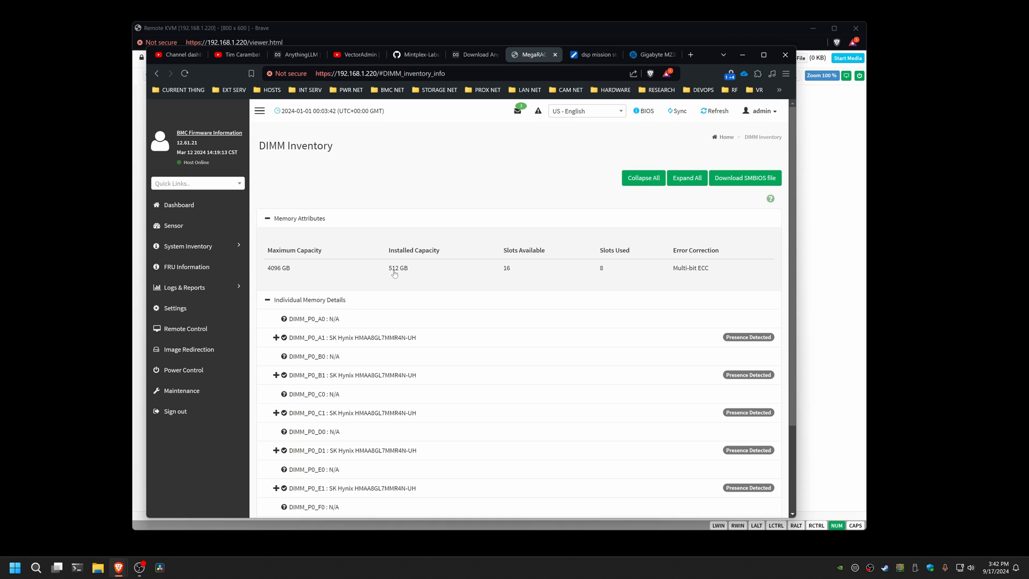
{"action": "scroll", "scroll_direction": "down", "scroll_amount": 3}
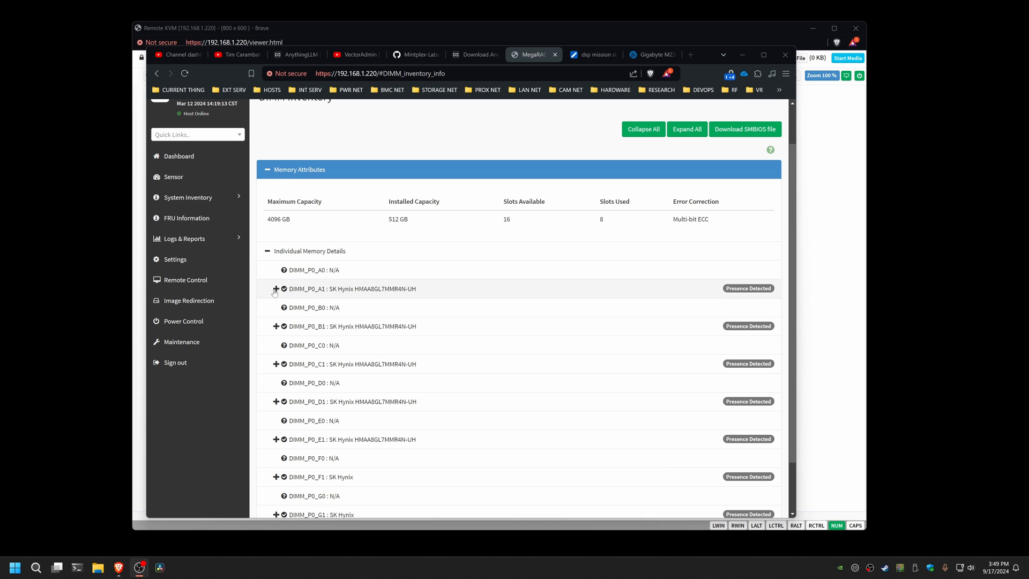
- Expand DIMM_P0_A1 to show SK Hynix DDR4, 64 GB, rank 4, 2133 speed
{"action": "left_click", "coordinate": [275, 289]}
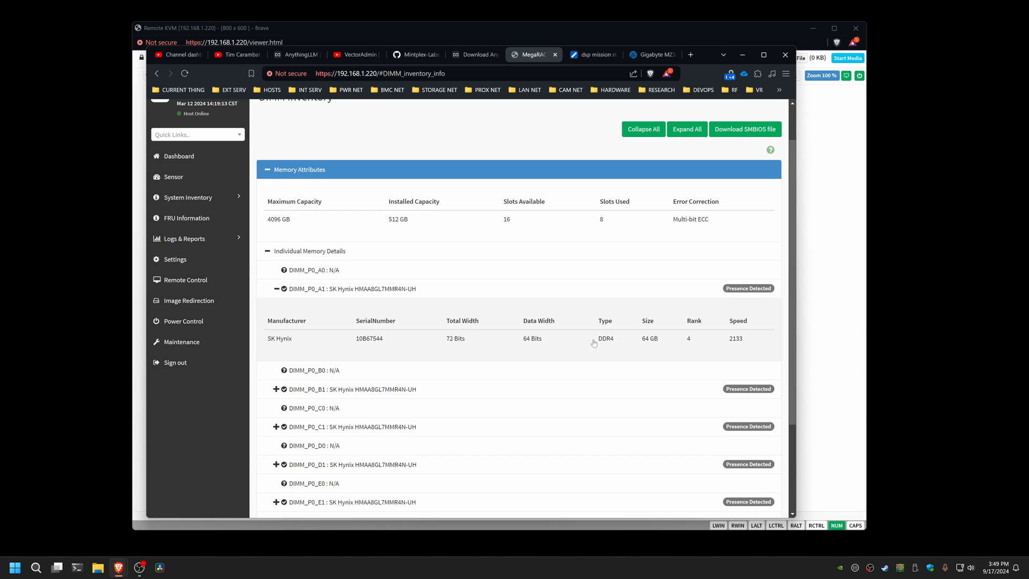
{"action": "mouse_move", "coordinate": [743, 343]}
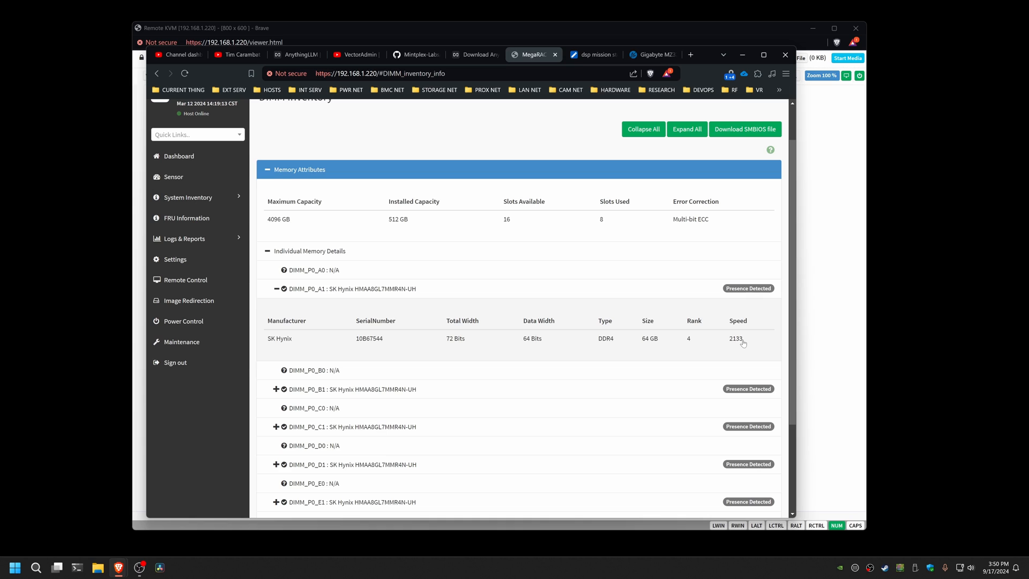
{"action": "mouse_move", "coordinate": [714, 358]}
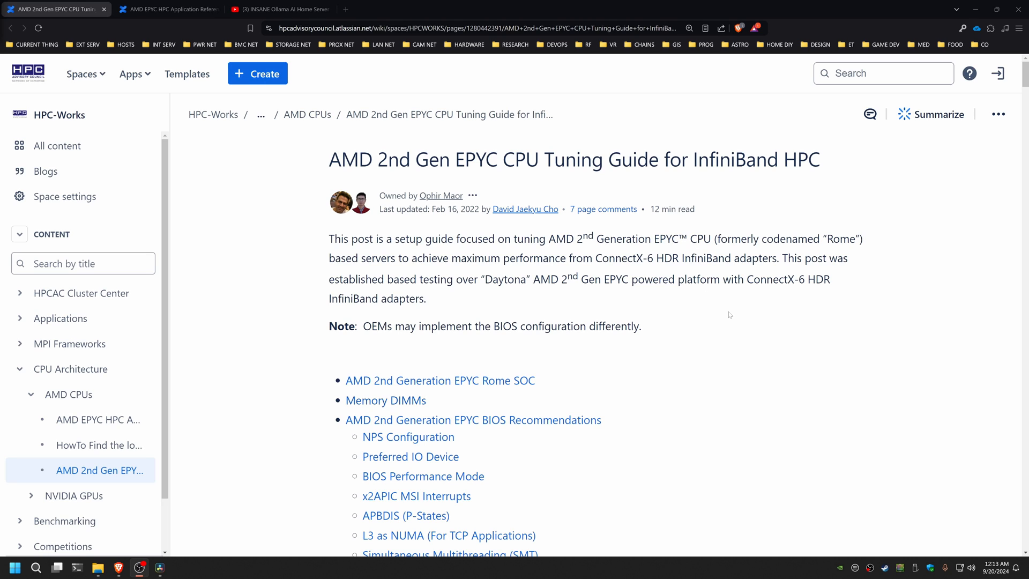
{"action": "mouse_move", "coordinate": [722, 314]}
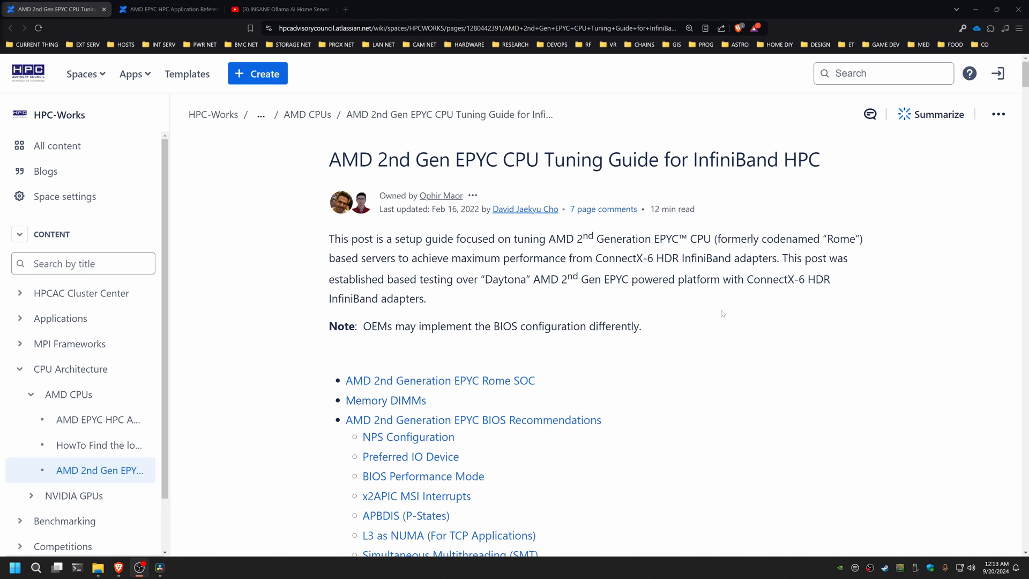
- Scroll through the EPYC tuning guide's table of contents of BIOS recommendations
{"action": "scroll", "scroll_direction": "down", "scroll_amount": 3}
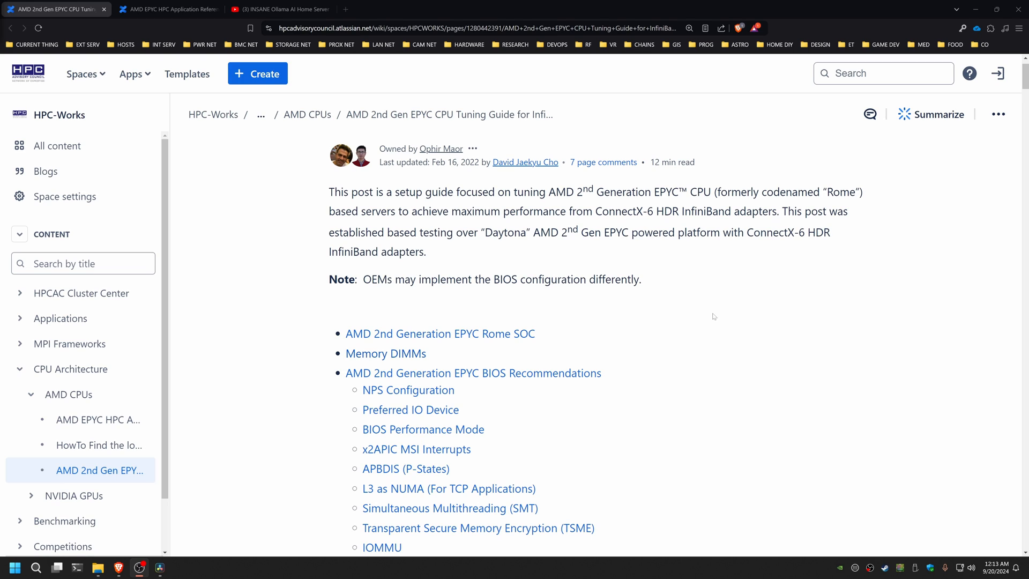
{"action": "scroll", "scroll_direction": "down", "scroll_amount": 3}
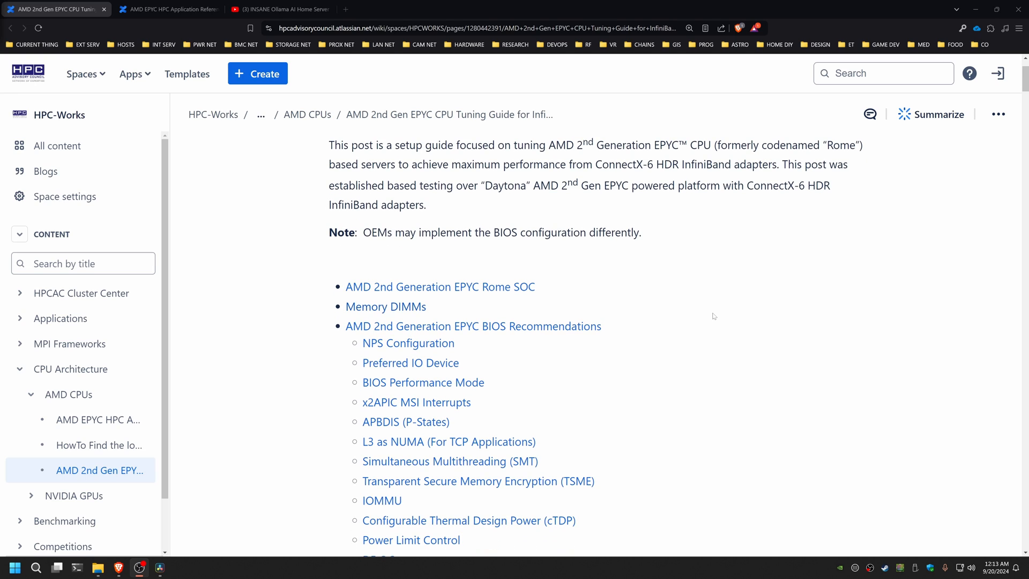
{"action": "scroll", "scroll_direction": "down", "scroll_amount": 3}
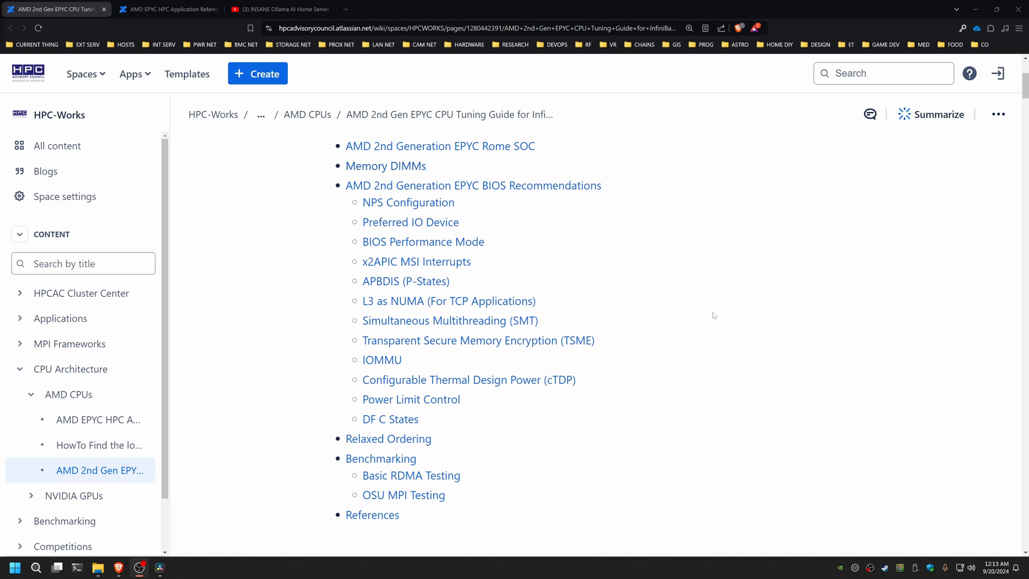
{"action": "mouse_move", "coordinate": [700, 303]}
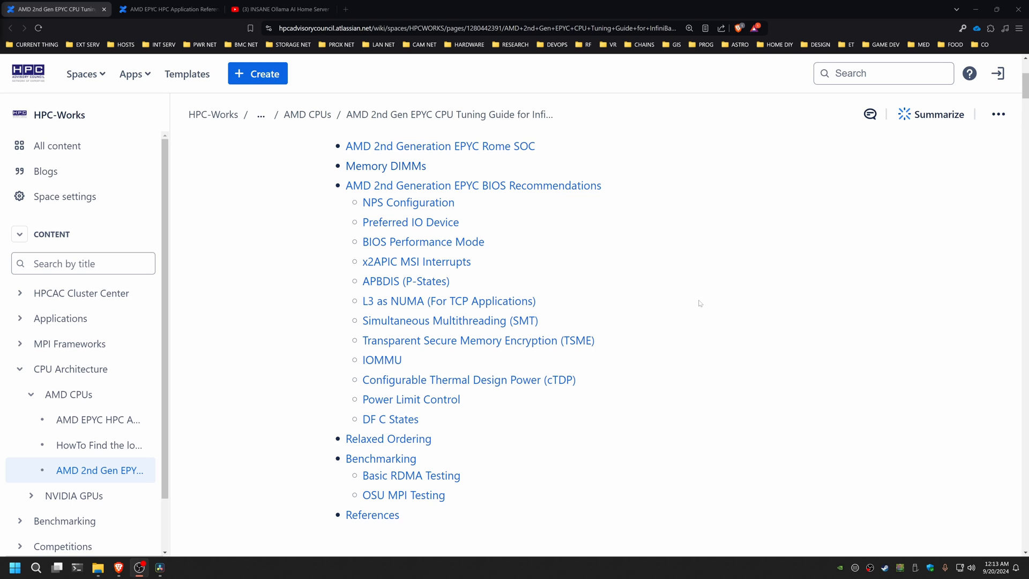
{"action": "scroll", "scroll_direction": "down", "scroll_amount": 3}
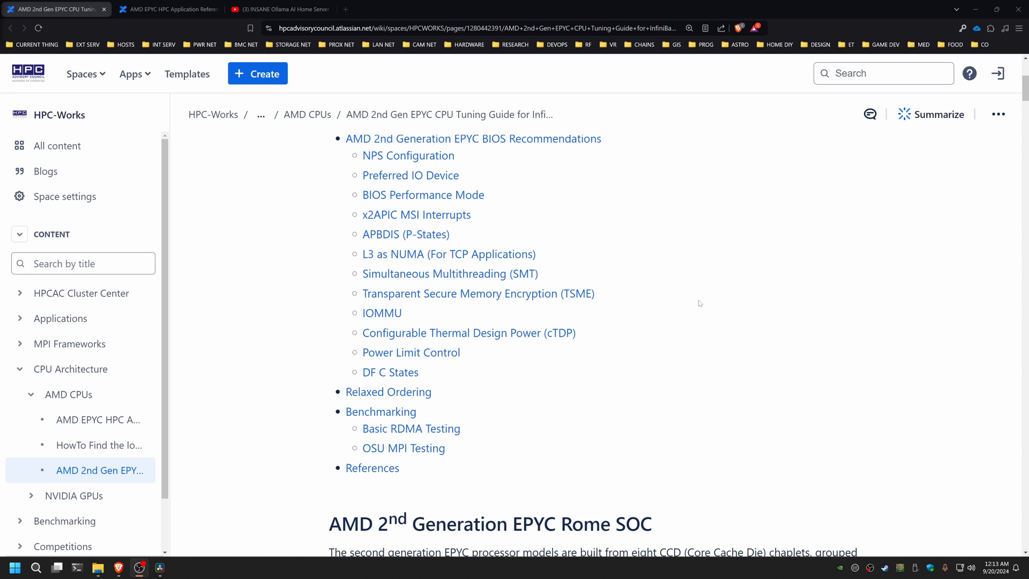
{"action": "scroll", "scroll_direction": "down", "scroll_amount": 3}
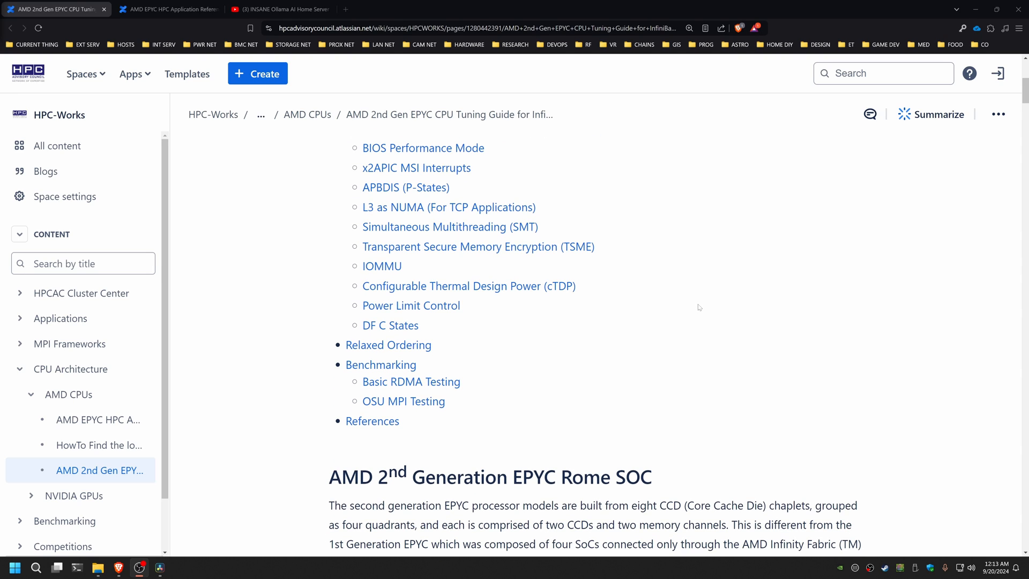
{"action": "scroll", "scroll_direction": "down", "scroll_amount": 3}
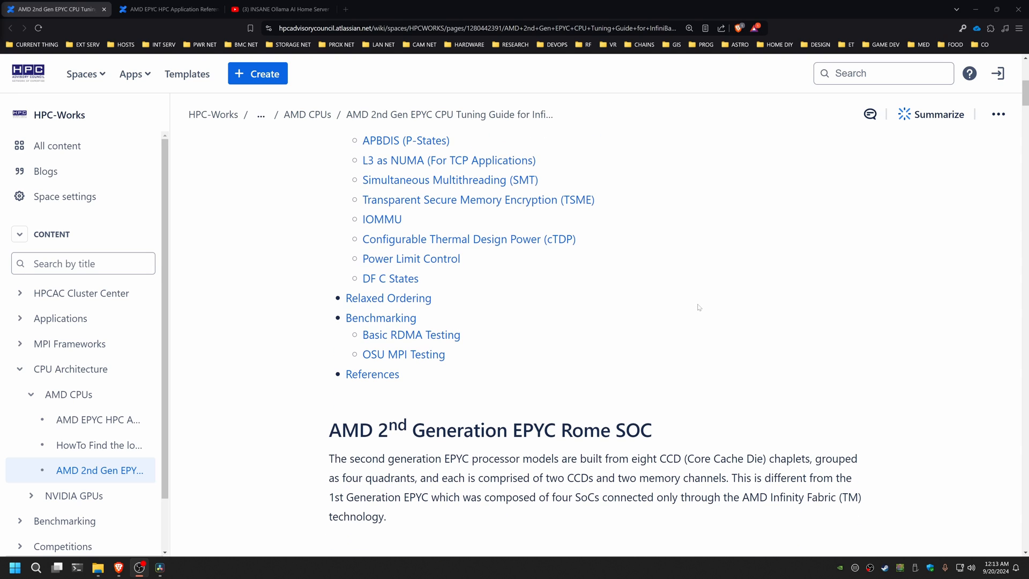
{"action": "mouse_move", "coordinate": [698, 307]}
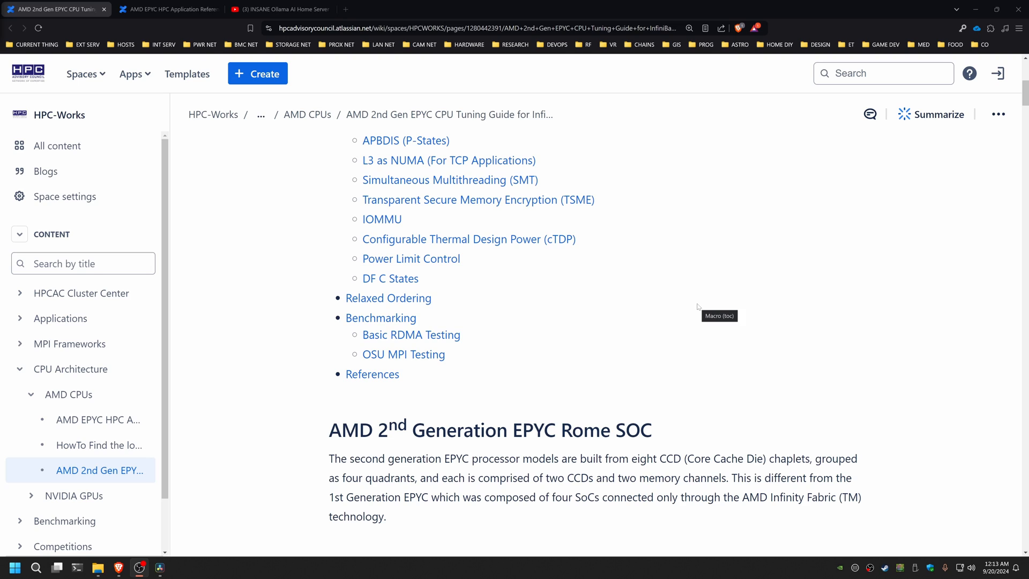
{"action": "scroll", "scroll_direction": "down", "scroll_amount": 3}
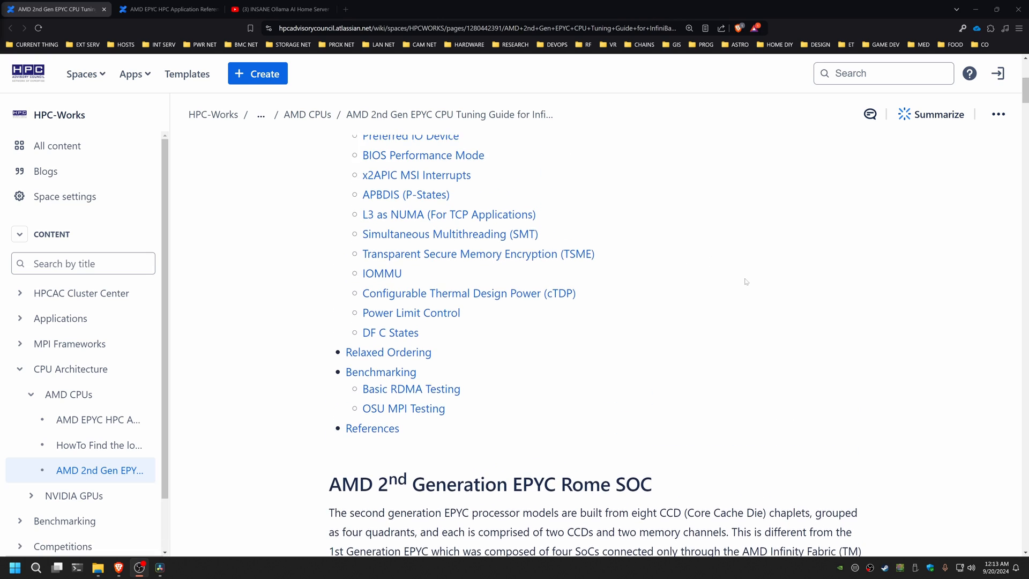
{"action": "scroll", "scroll_direction": "up", "scroll_amount": 3}
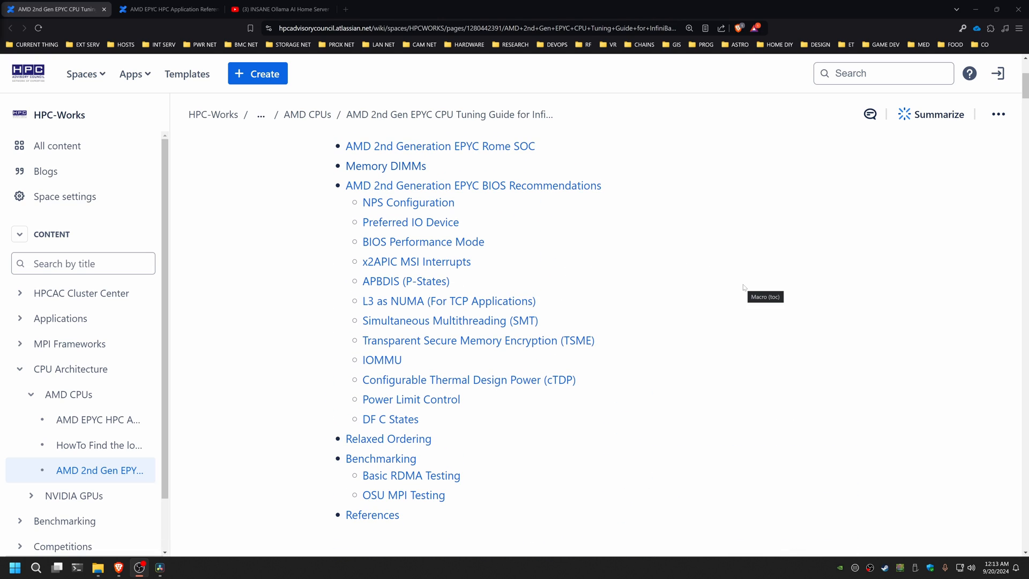
{"action": "mouse_move", "coordinate": [257, 217]}
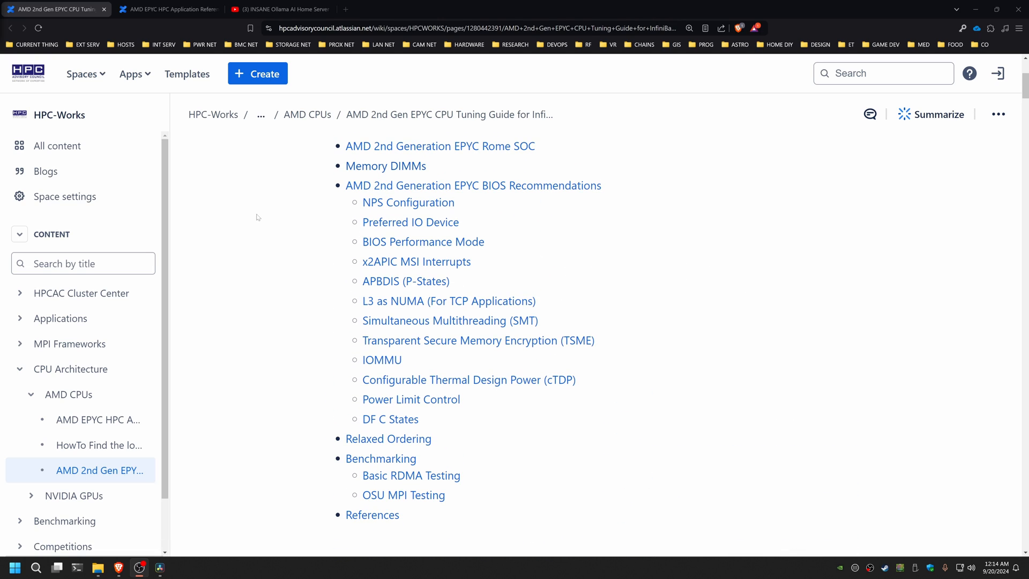
{"action": "scroll", "scroll_direction": "up", "scroll_amount": 3}
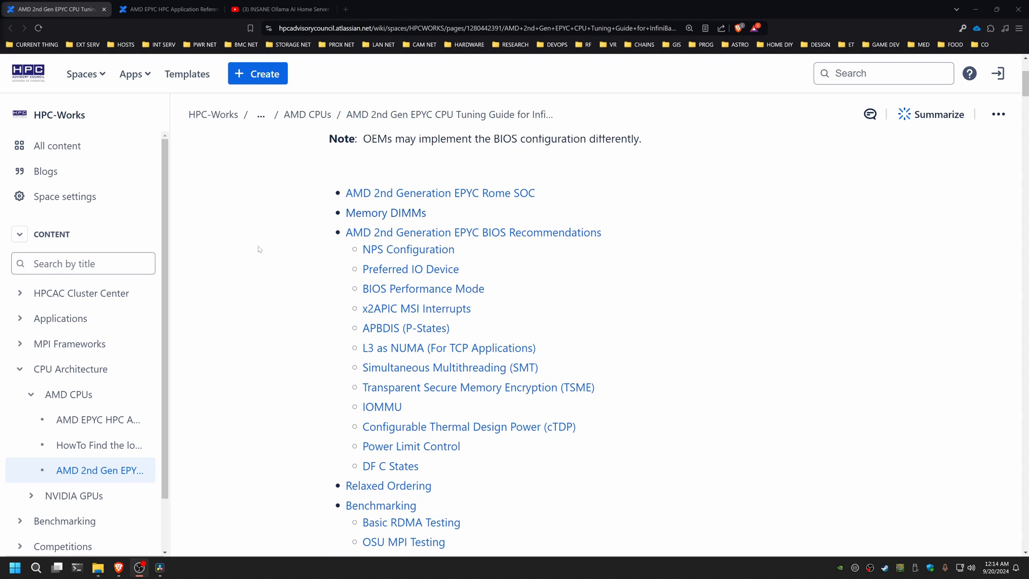
- Browse the AMD EPYC HPC Application References page, then switch to the Ollama video
{"action": "left_click", "coordinate": [168, 9]}
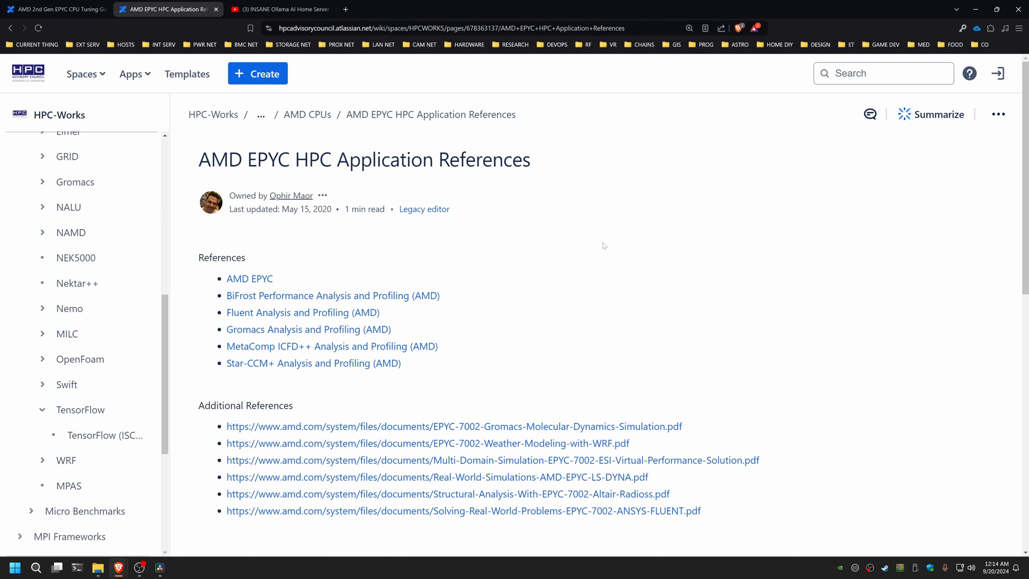
{"action": "scroll", "scroll_direction": "down", "scroll_amount": 3}
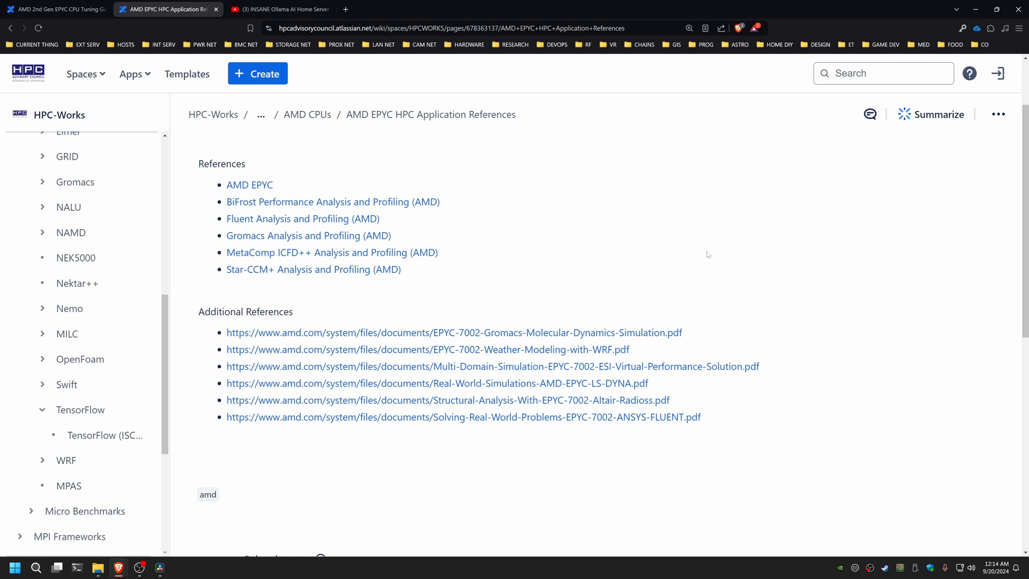
{"action": "mouse_move", "coordinate": [655, 248]}
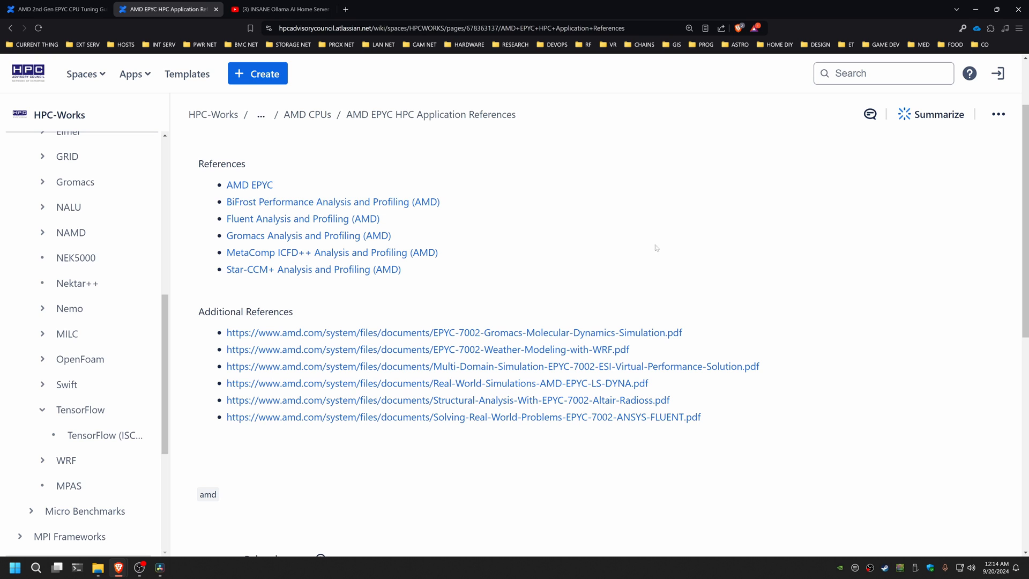
{"action": "left_click", "coordinate": [278, 9]}
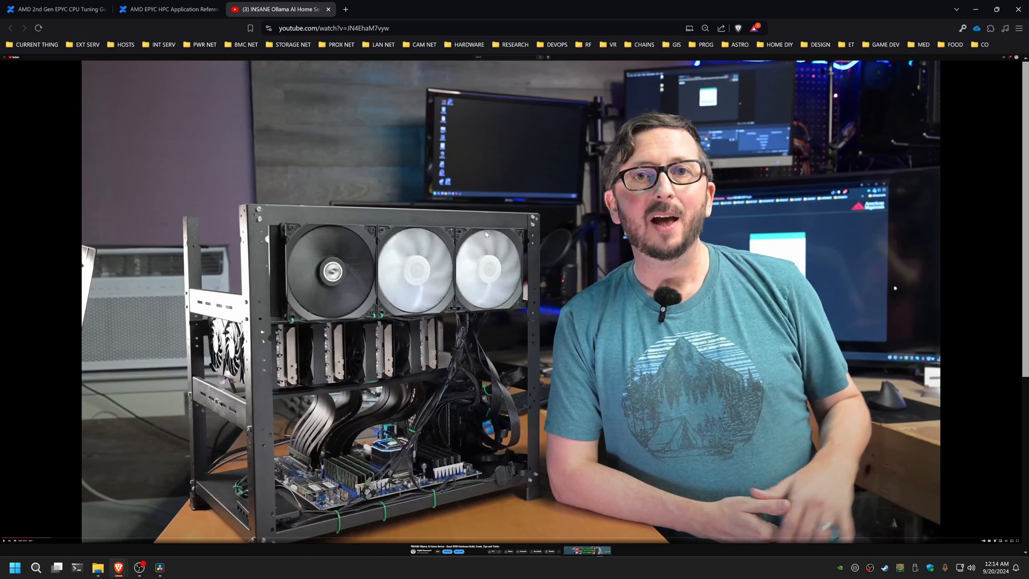
{"action": "mouse_move", "coordinate": [474, 263]}
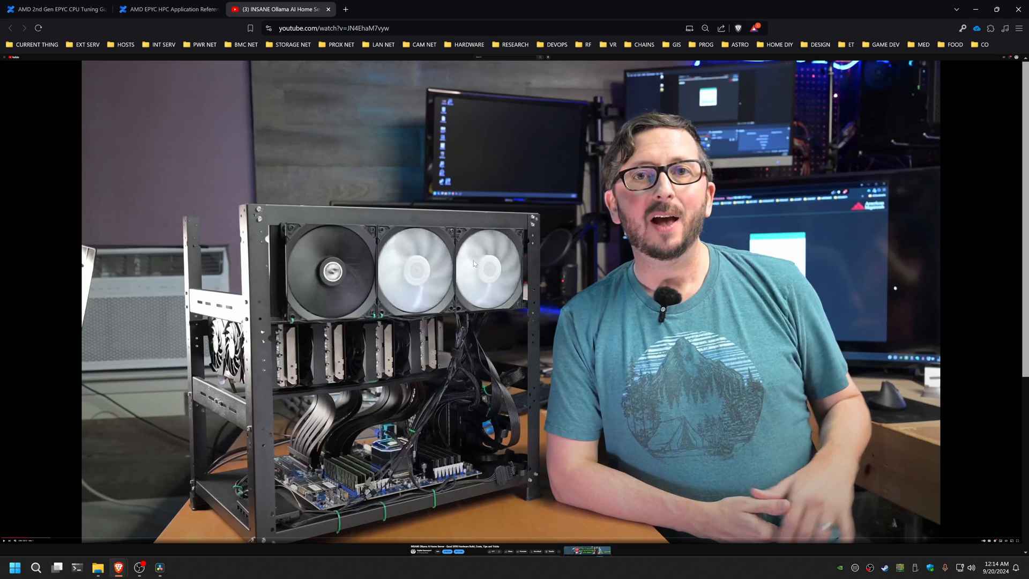
{"action": "mouse_move", "coordinate": [472, 264]}
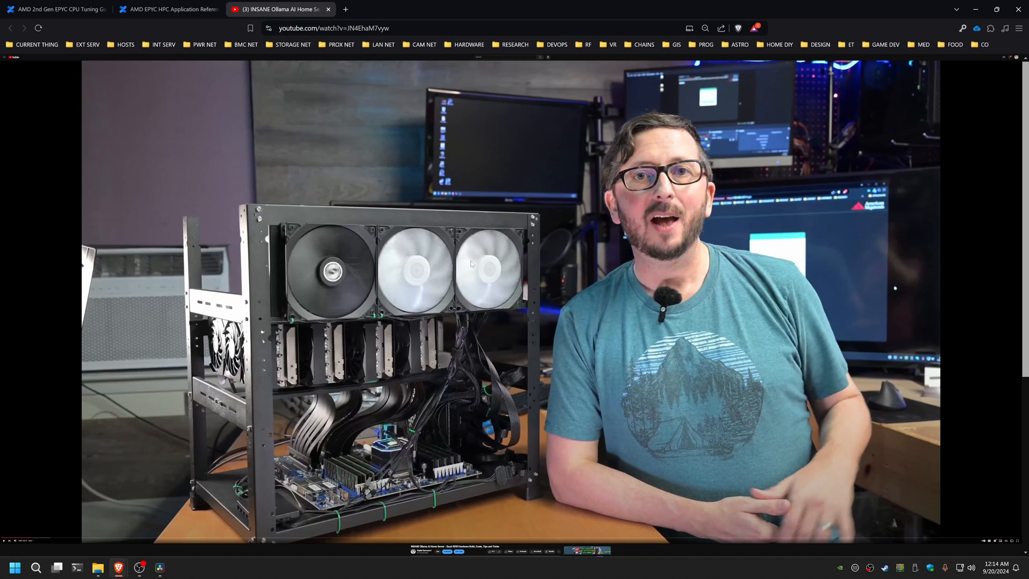